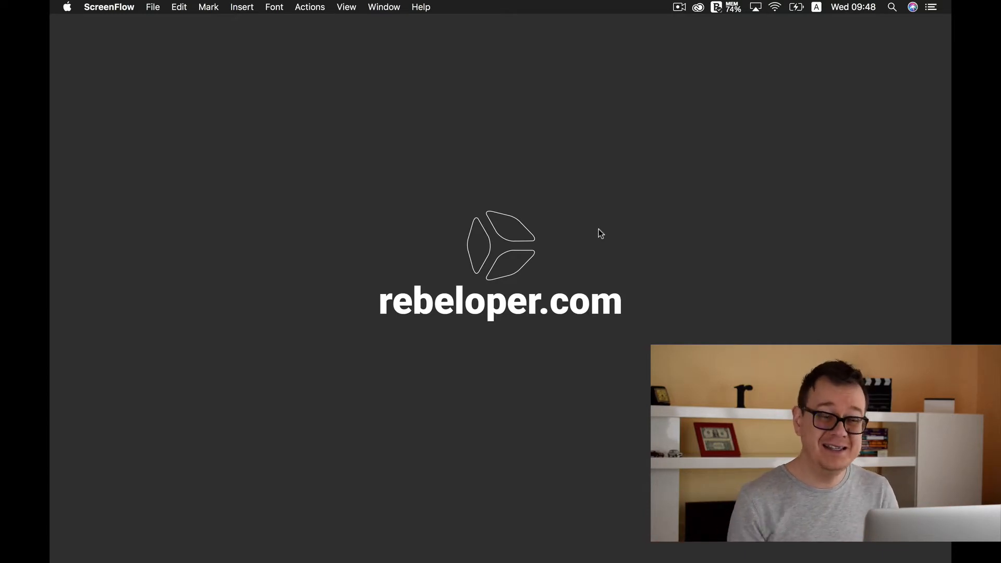
pyautogui.moveTo(72, 263)
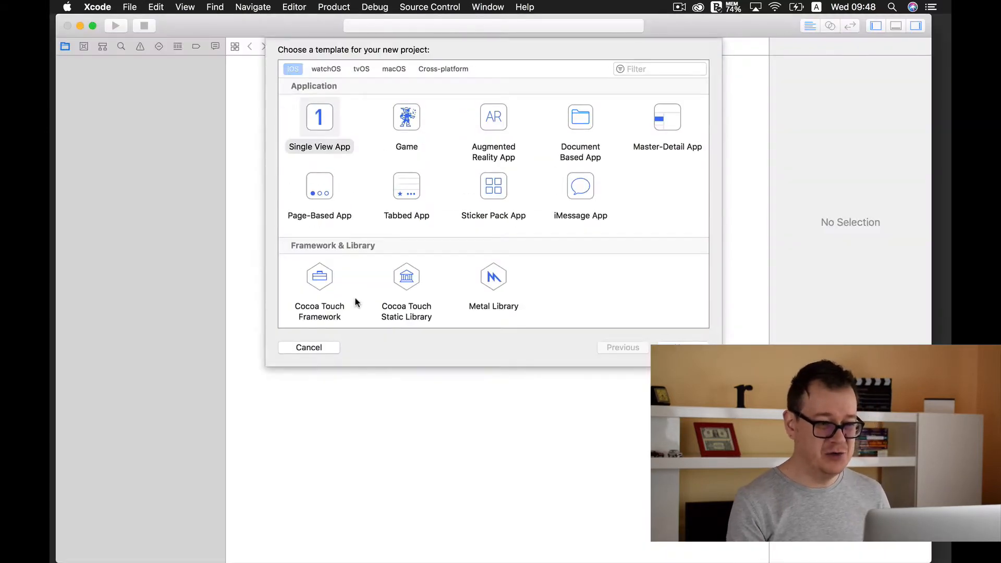
# Step: Create a Single View App project named NamesMania on the Desktop, with no Git repository
pyautogui.click(319, 116)
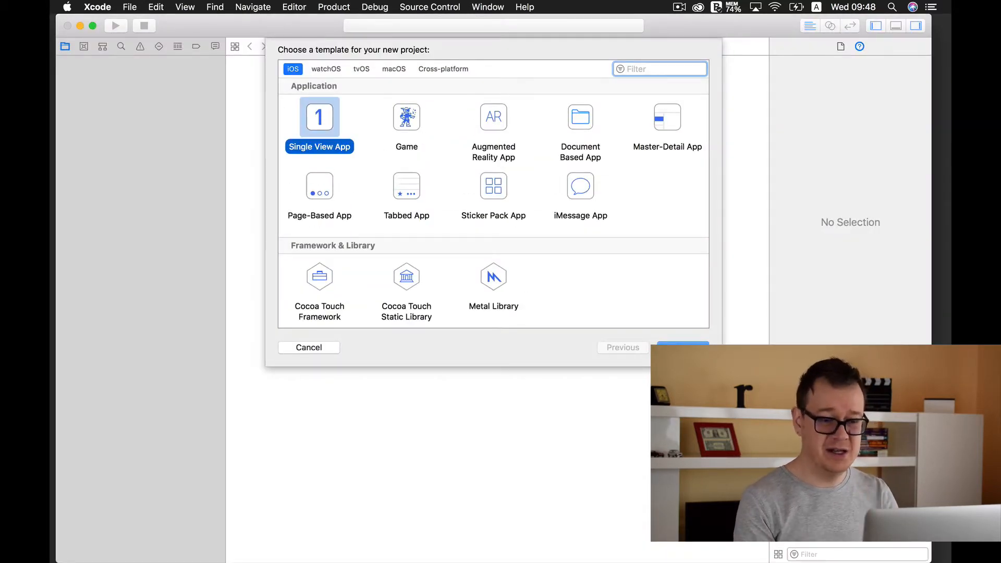
pyautogui.click(682, 347)
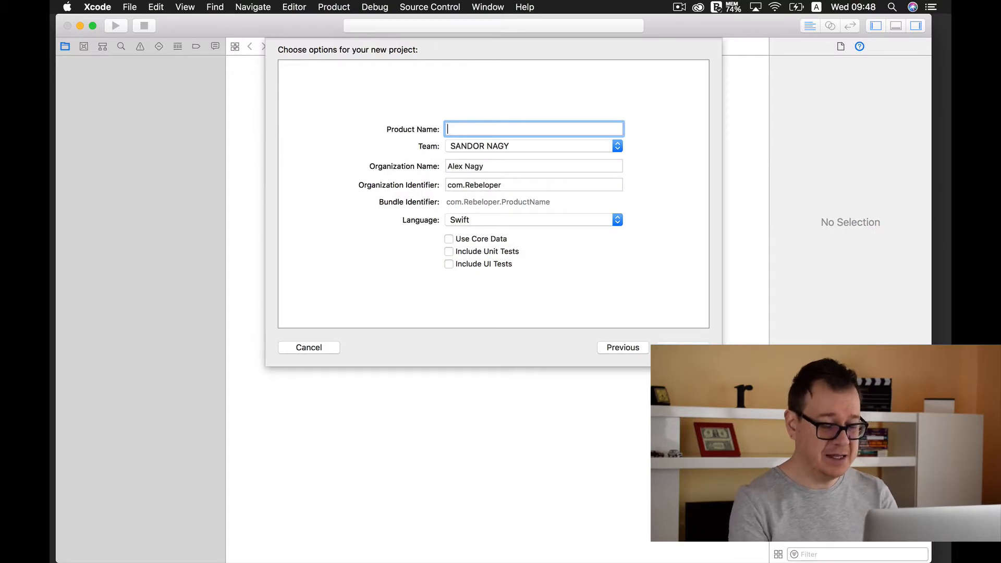
pyautogui.write('NamesMania')
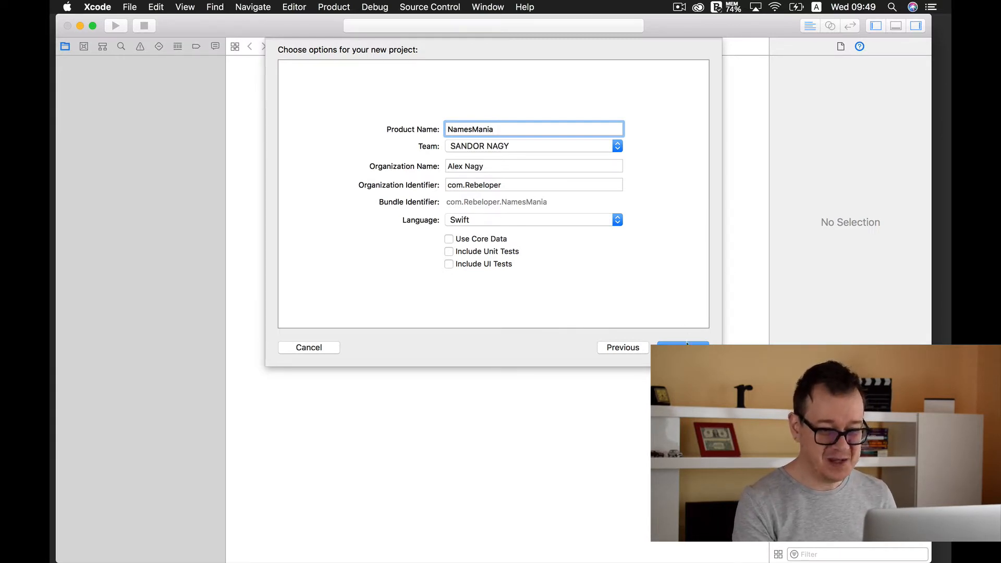
pyautogui.click(684, 348)
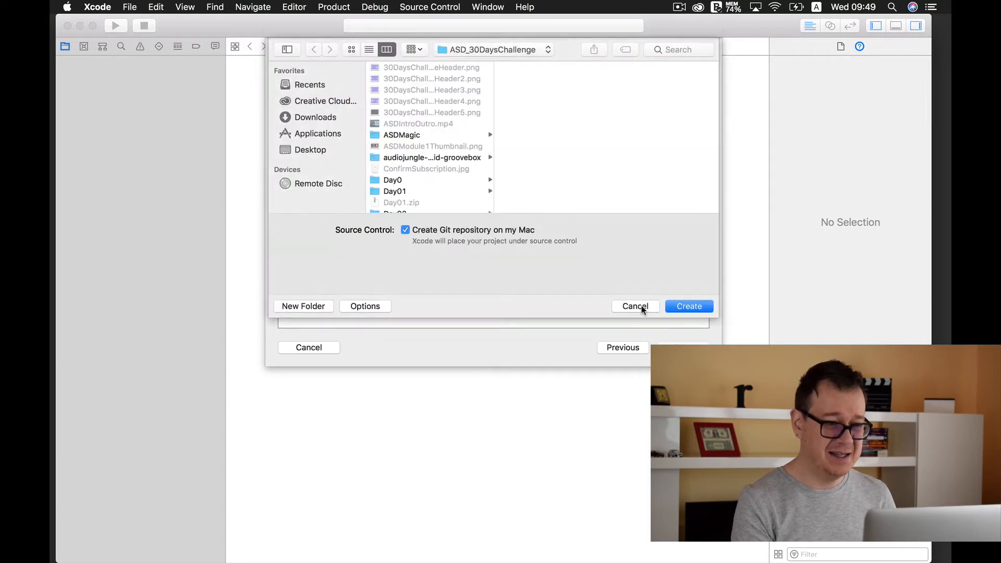
pyautogui.click(310, 150)
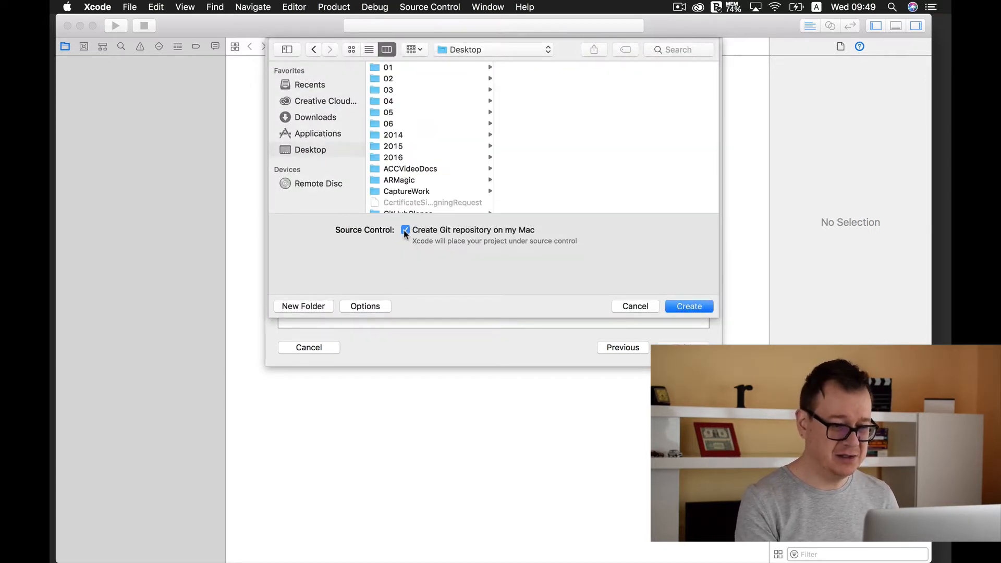
pyautogui.click(405, 230)
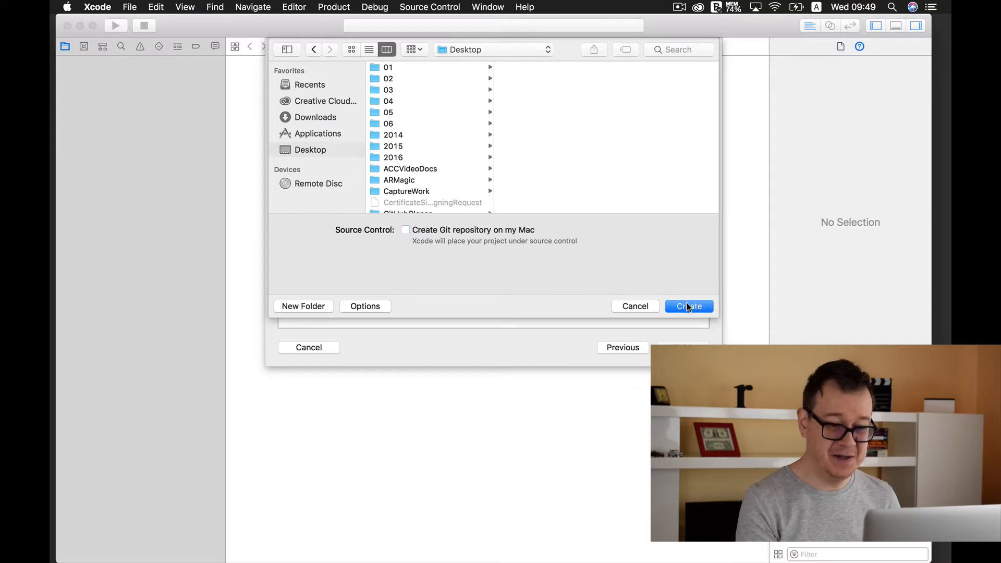
pyautogui.click(689, 306)
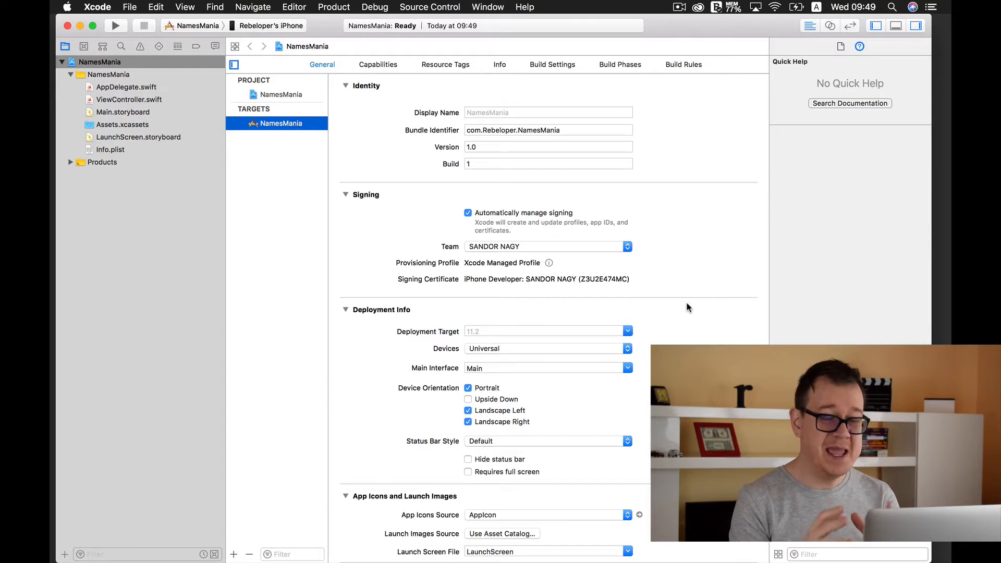
pyautogui.moveTo(505, 223)
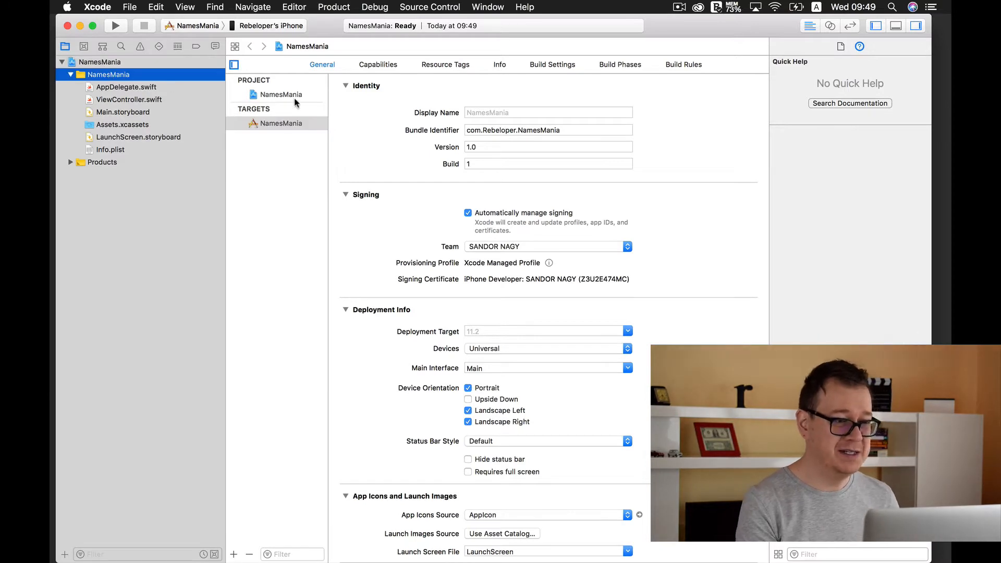
pyautogui.click(280, 123)
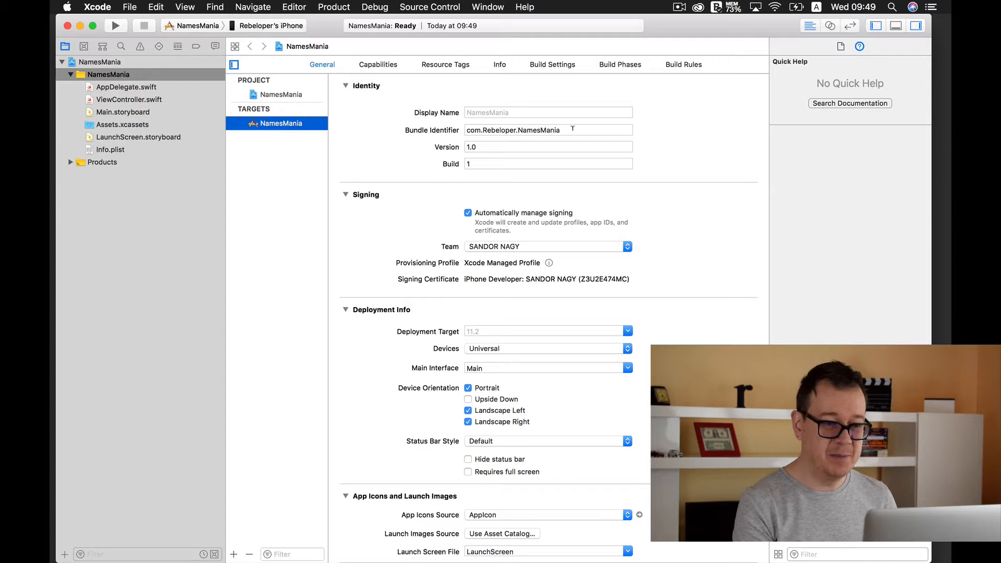
pyautogui.click(548, 113)
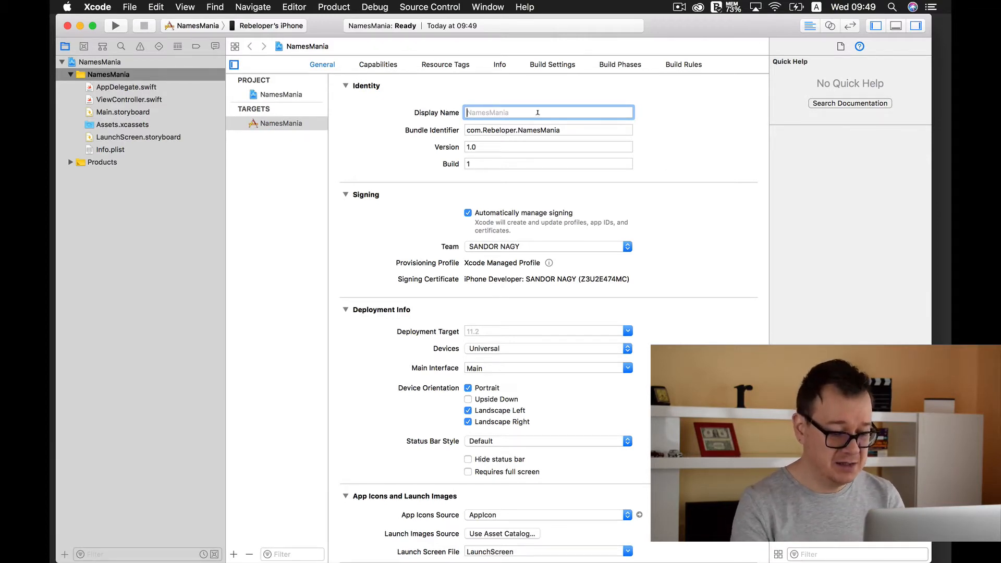
# Step: Enter 'Mania' as the display name and verify Info.plist's Bundle display name shows Mania
pyautogui.write('Mania')
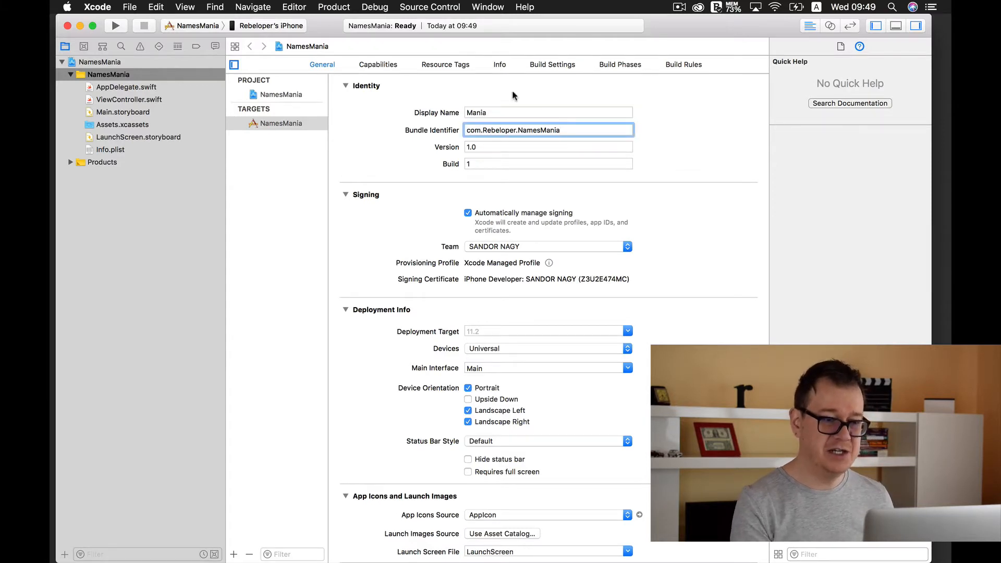
pyautogui.click(499, 65)
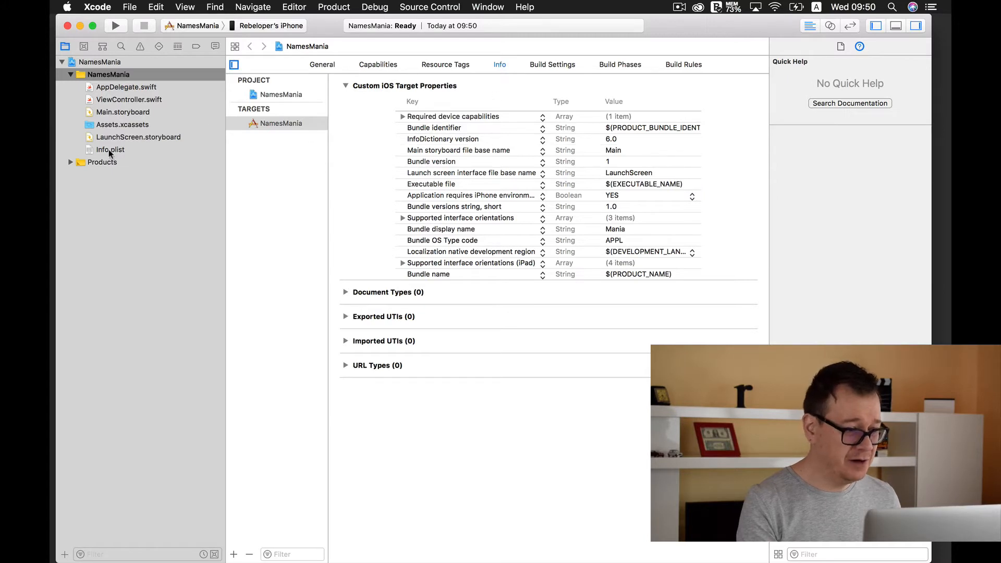
pyautogui.click(110, 150)
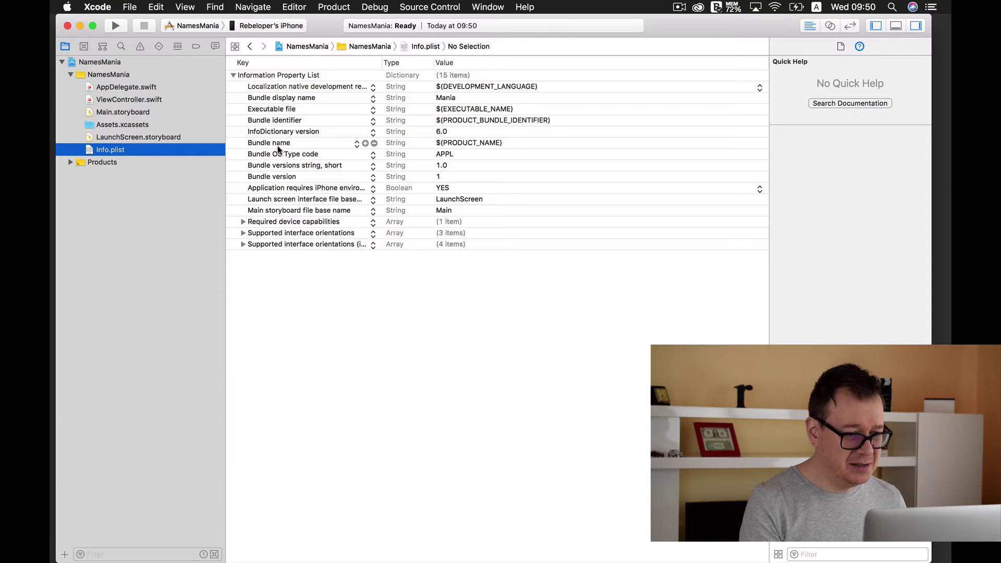
pyautogui.moveTo(378, 98)
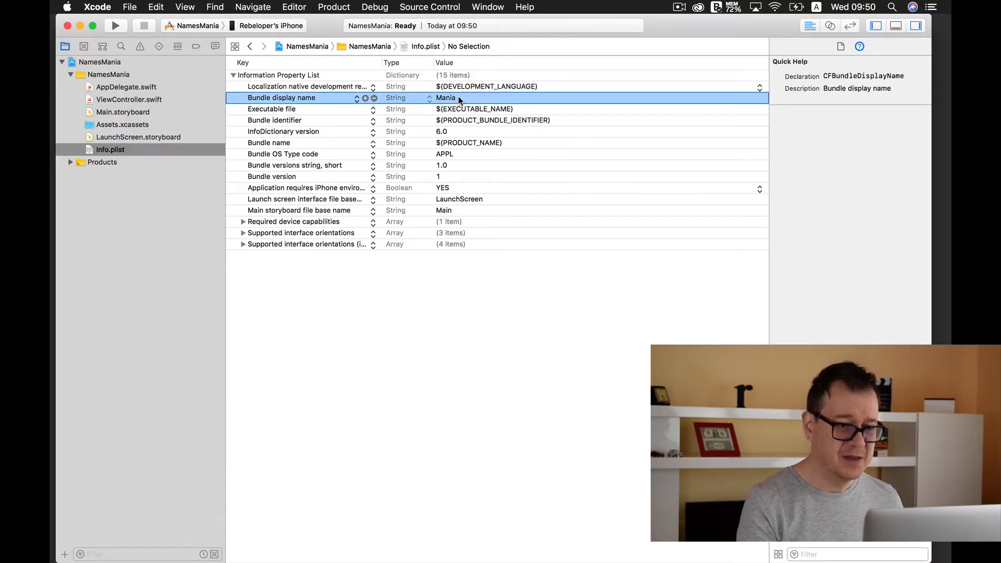
pyautogui.click(92, 61)
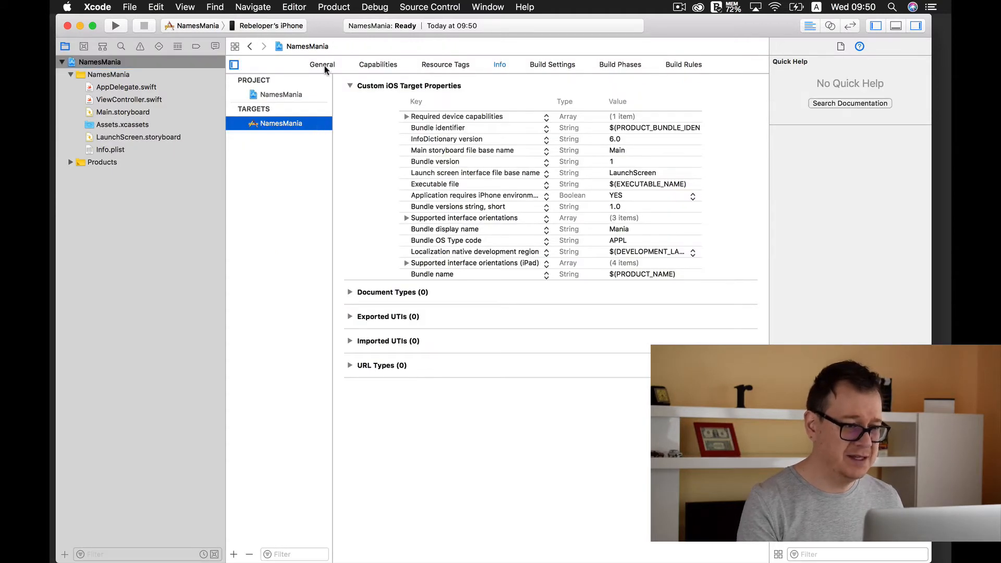
pyautogui.click(322, 64)
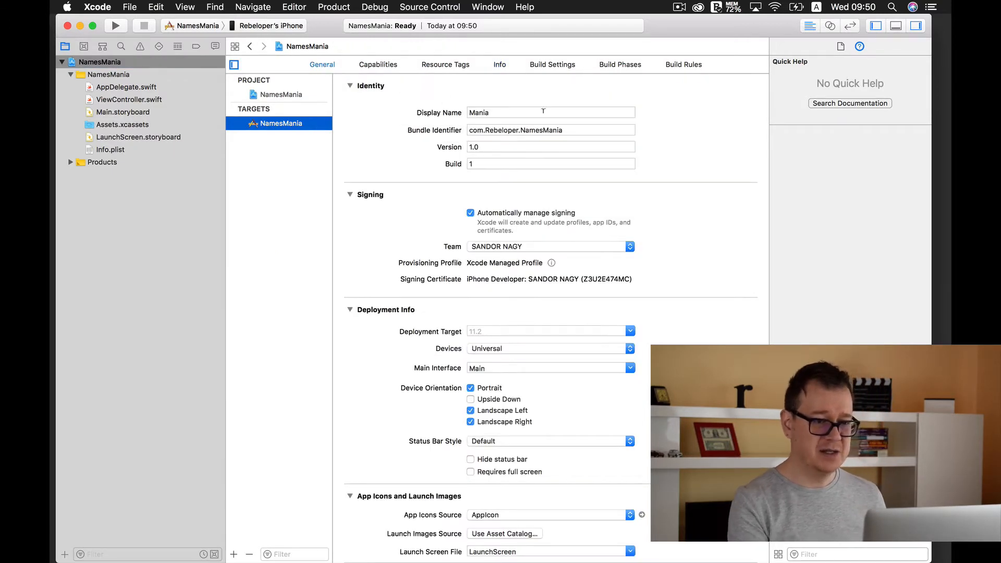
# Step: Change the display name to 'Mania Long Display Name' and choose iPhone X as run destination
pyautogui.click(551, 113)
pyautogui.write(' Long Di')
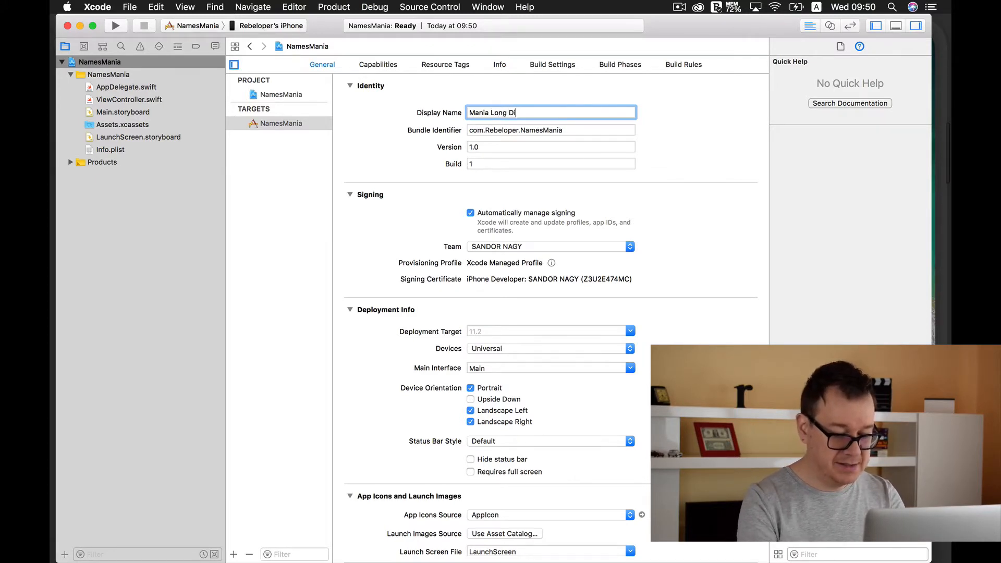
pyautogui.write('splay Name')
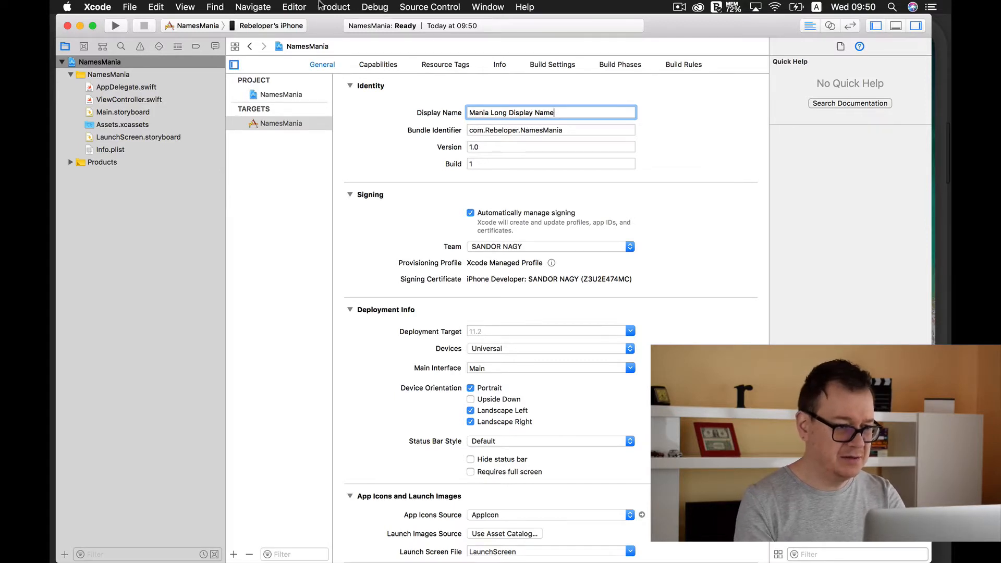
pyautogui.click(274, 26)
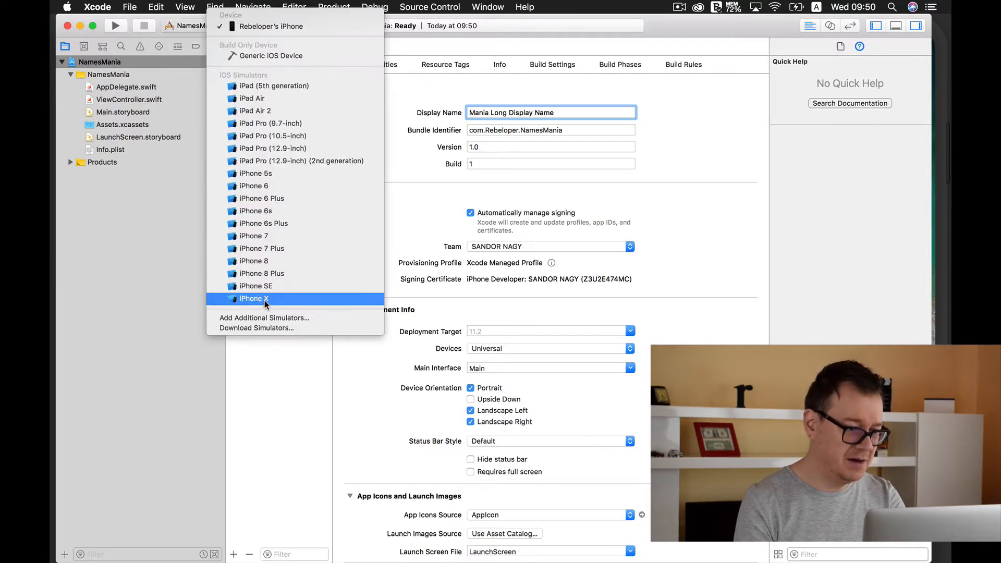
pyautogui.click(254, 298)
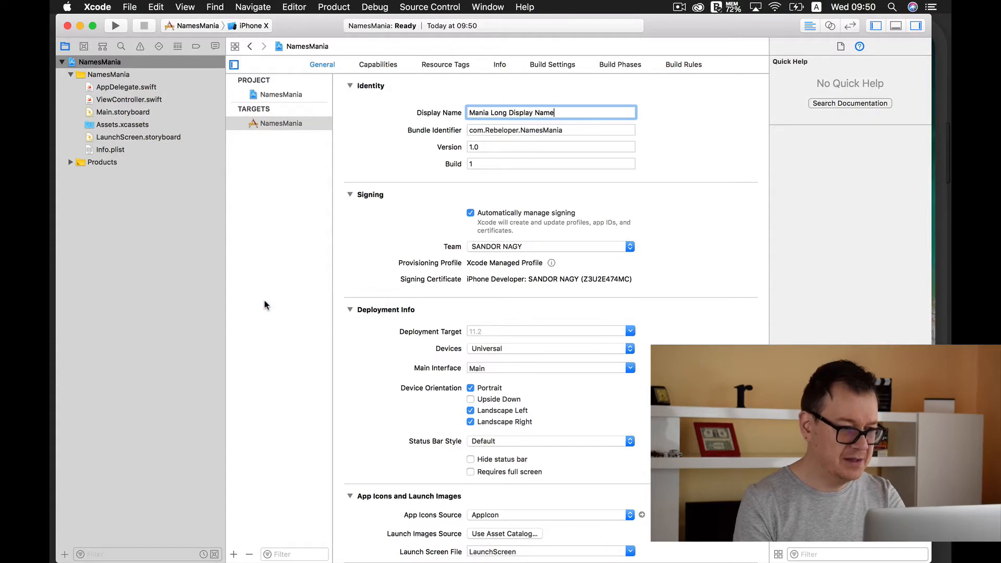
# Step: Run the app on the iPhone X simulator, showing the truncated 'ManiaLongDis…' home-screen label
pyautogui.click(115, 26)
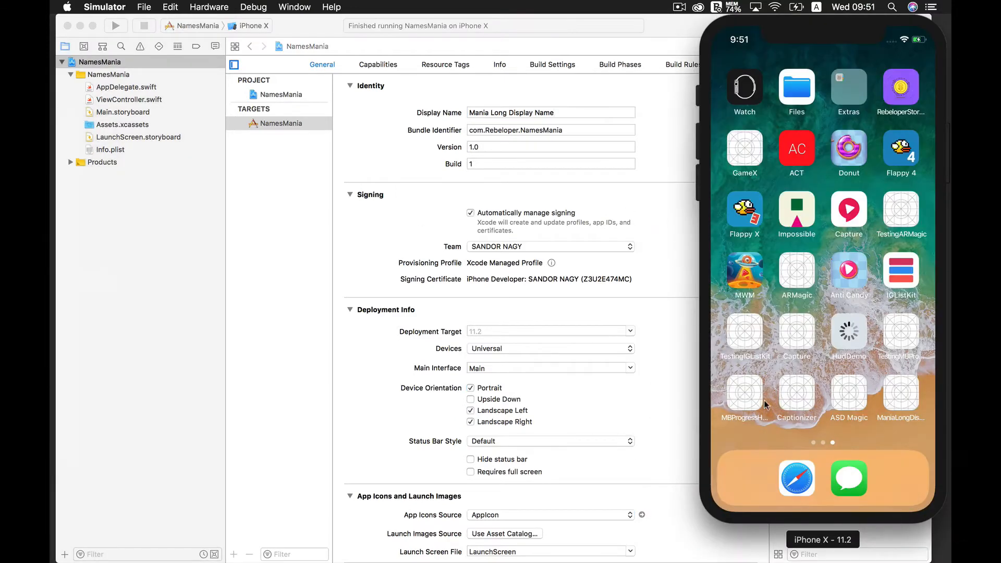
pyautogui.moveTo(917, 424)
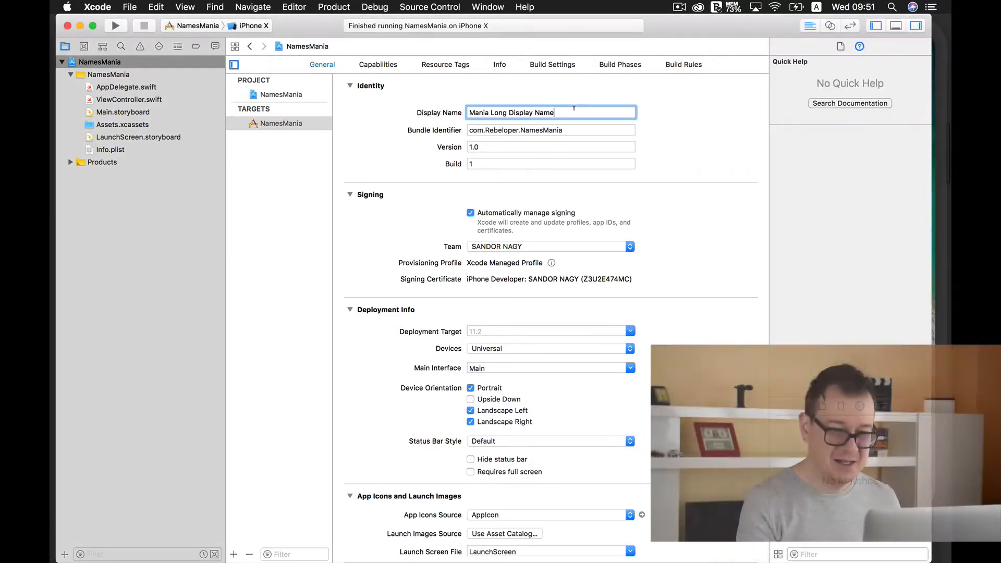
# Step: Shorten the display name back to 'Mania' and view the NamesMania project-level settings
pyautogui.press('Backspace')
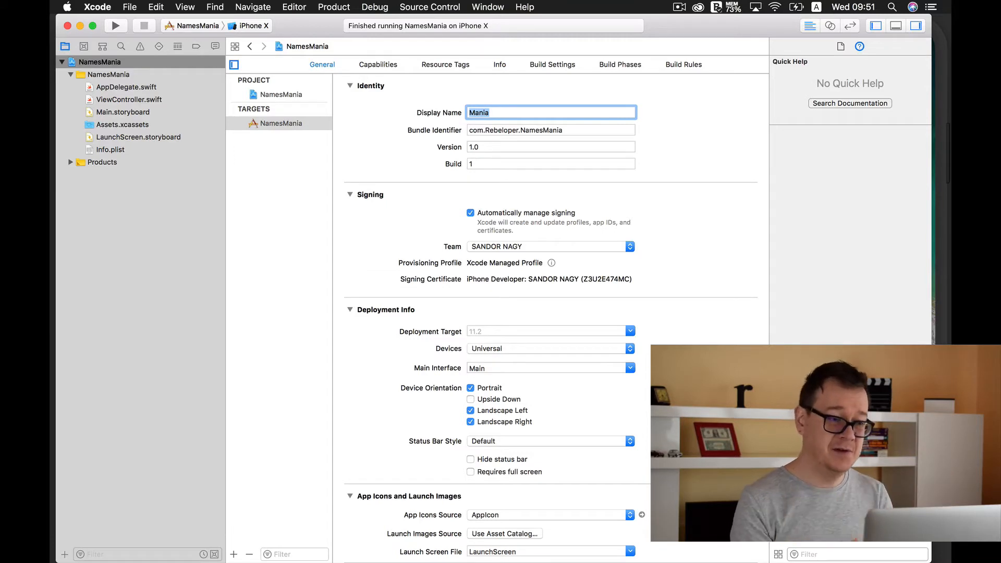
pyautogui.moveTo(355, 162)
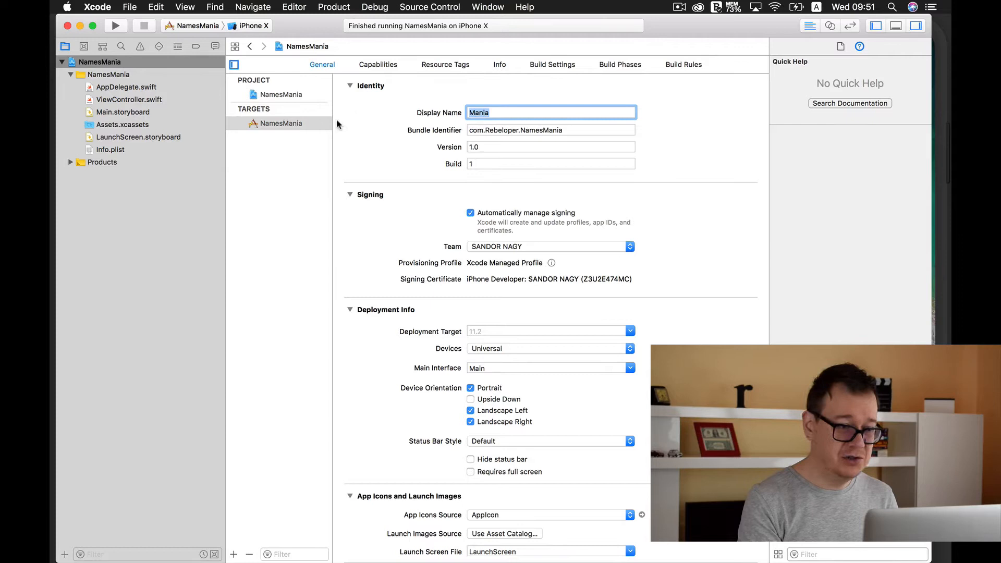
pyautogui.click(280, 95)
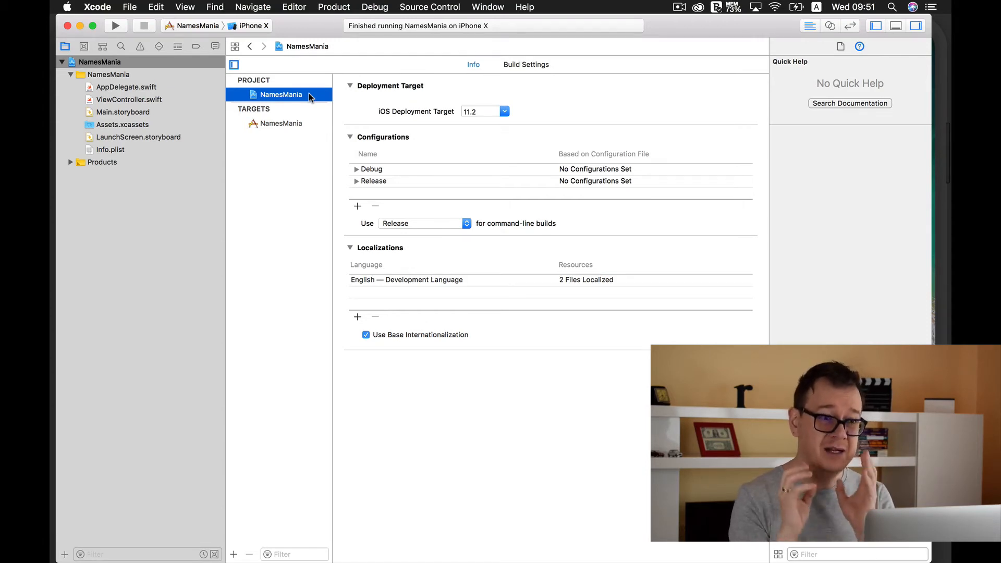
pyautogui.moveTo(283, 110)
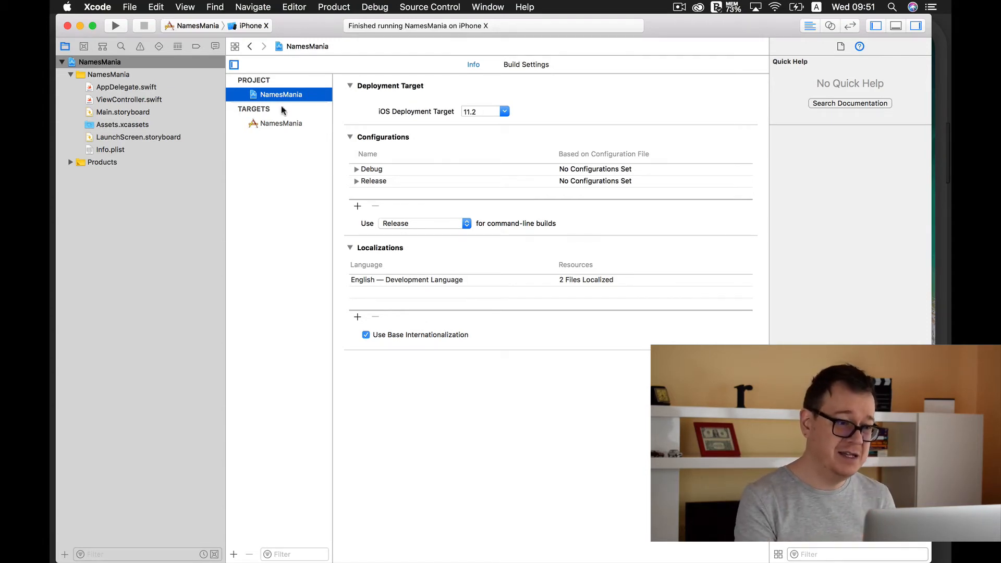
pyautogui.click(280, 124)
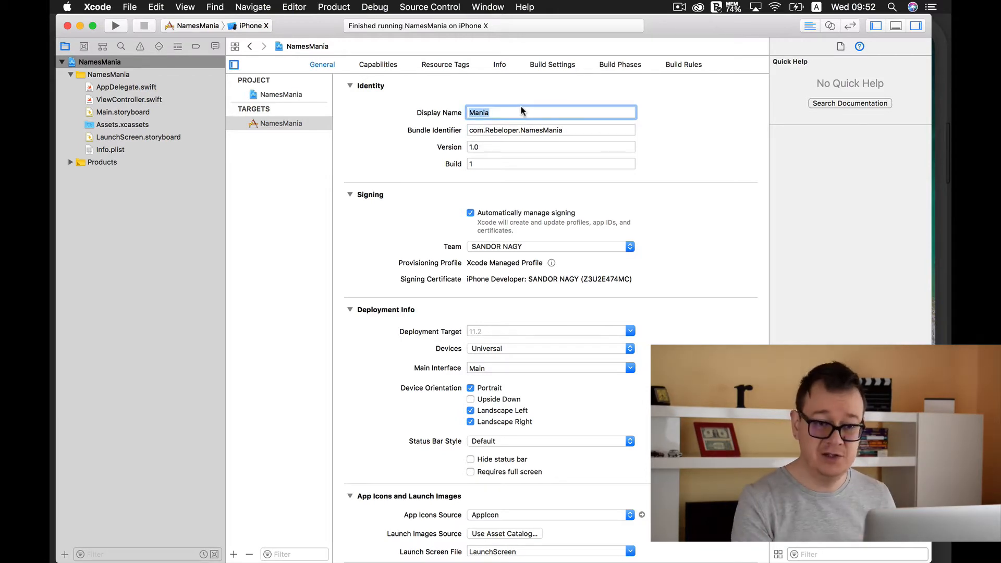
pyautogui.click(281, 94)
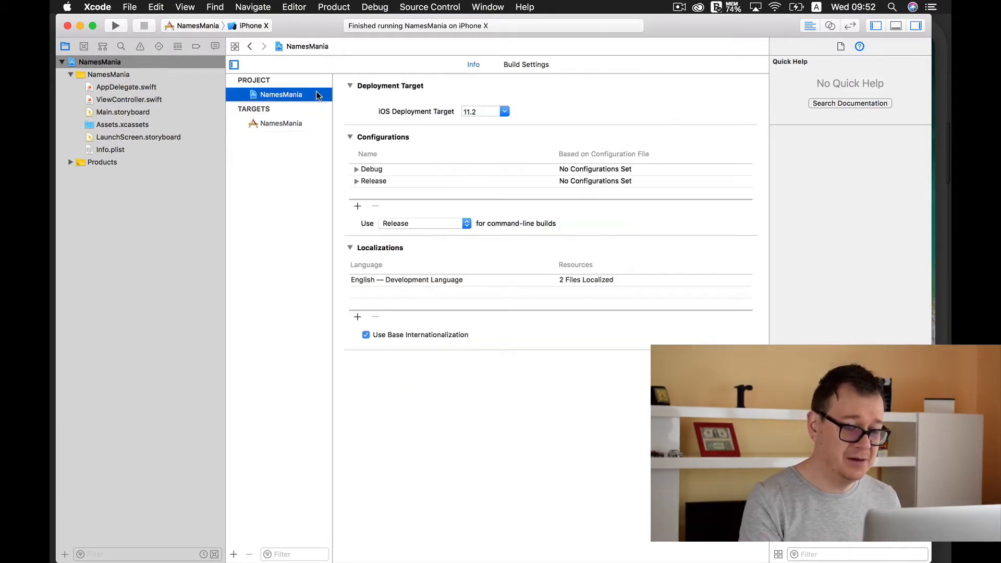
# Step: Rename the project to NamesMania2 in the File inspector, also renaming its target and related items
pyautogui.click(839, 46)
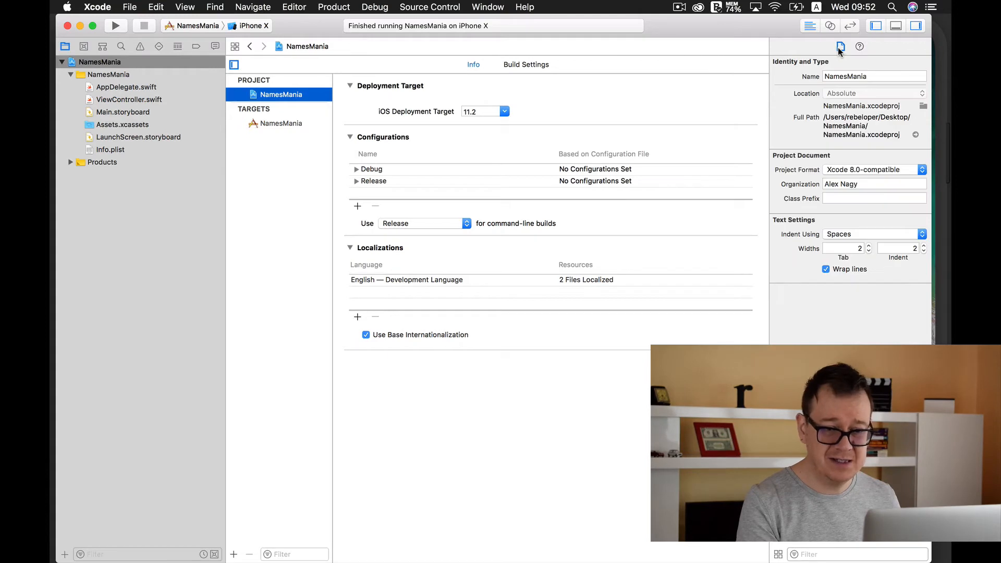
pyautogui.moveTo(839, 47)
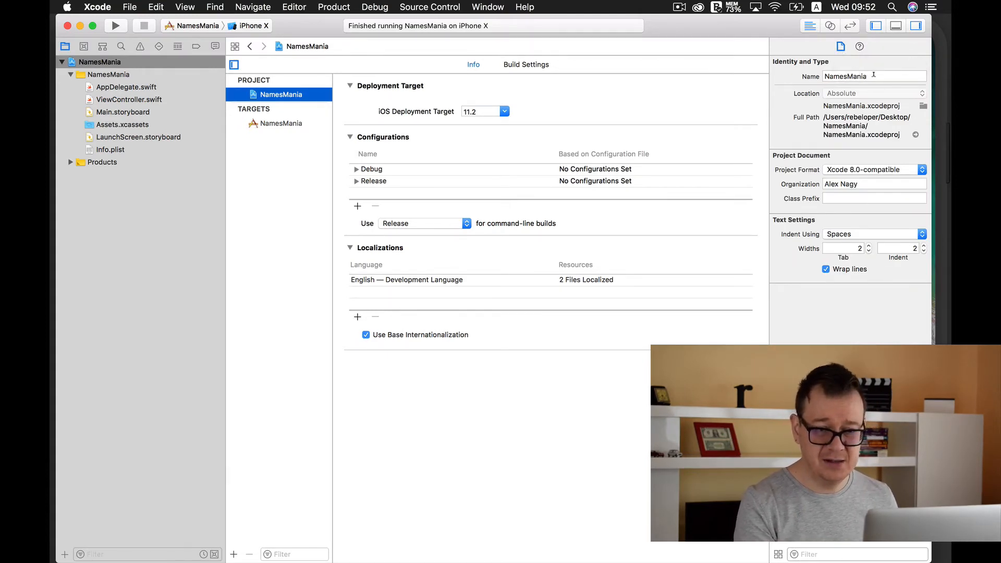
pyautogui.click(874, 76)
pyautogui.write('2')
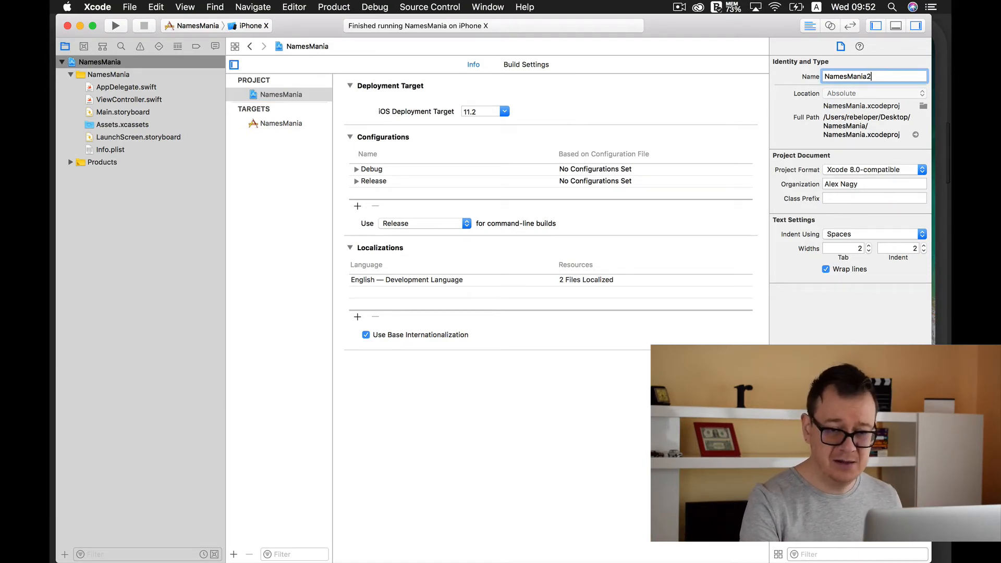
pyautogui.press('enter')
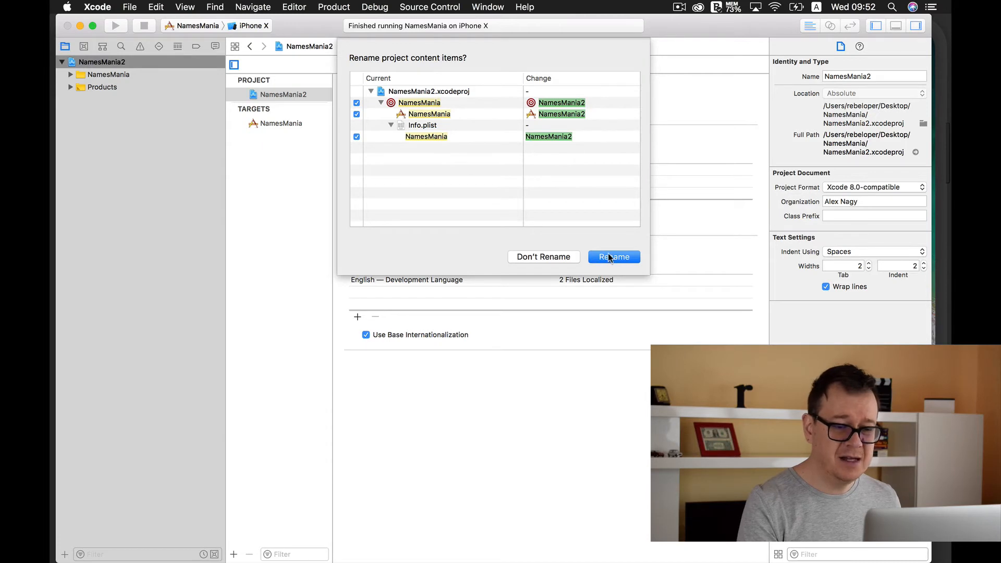
pyautogui.click(614, 256)
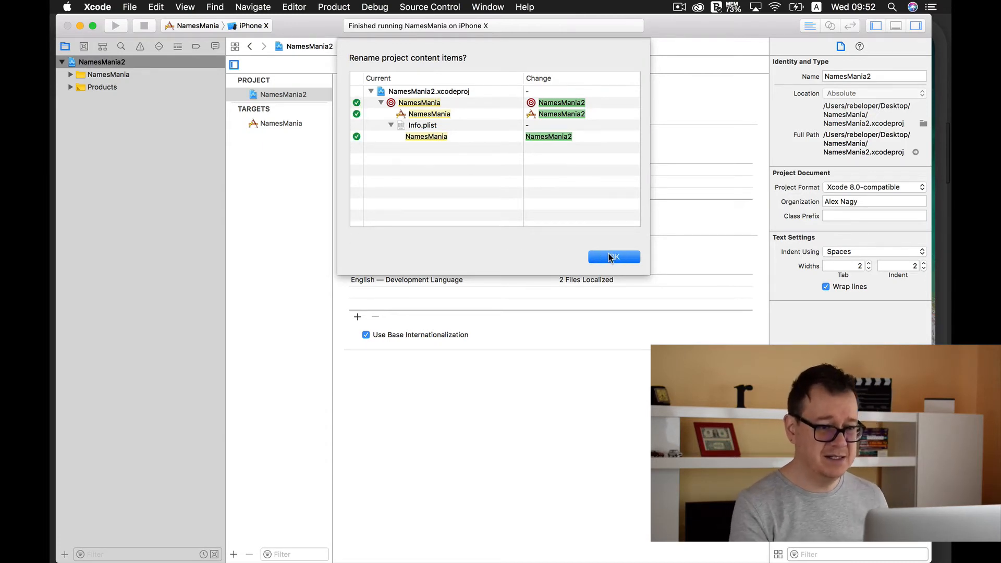
pyautogui.click(614, 257)
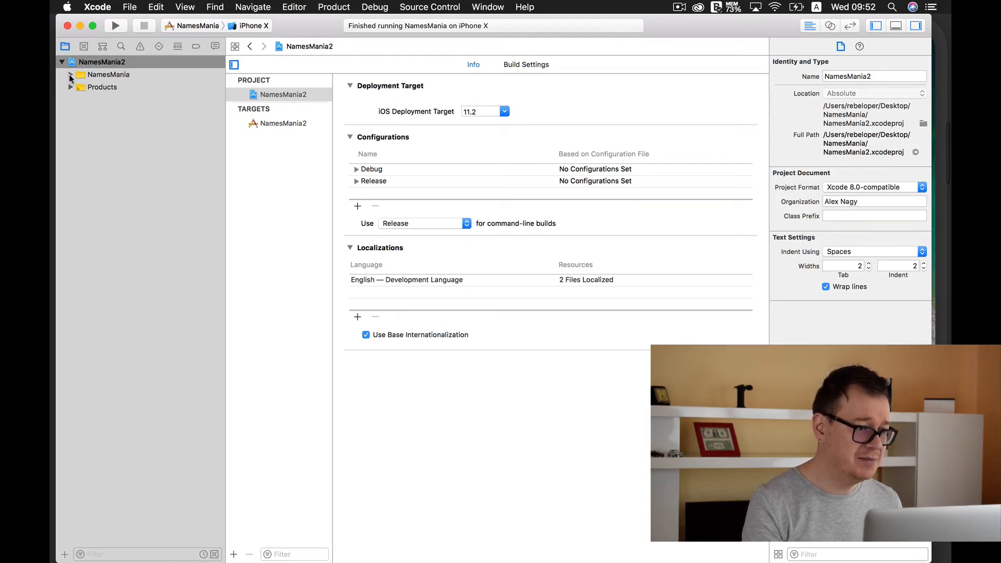
# Step: Expand the NamesMania group and select the NamesMania2 target's Display Name field showing 'Mania'
pyautogui.click(71, 75)
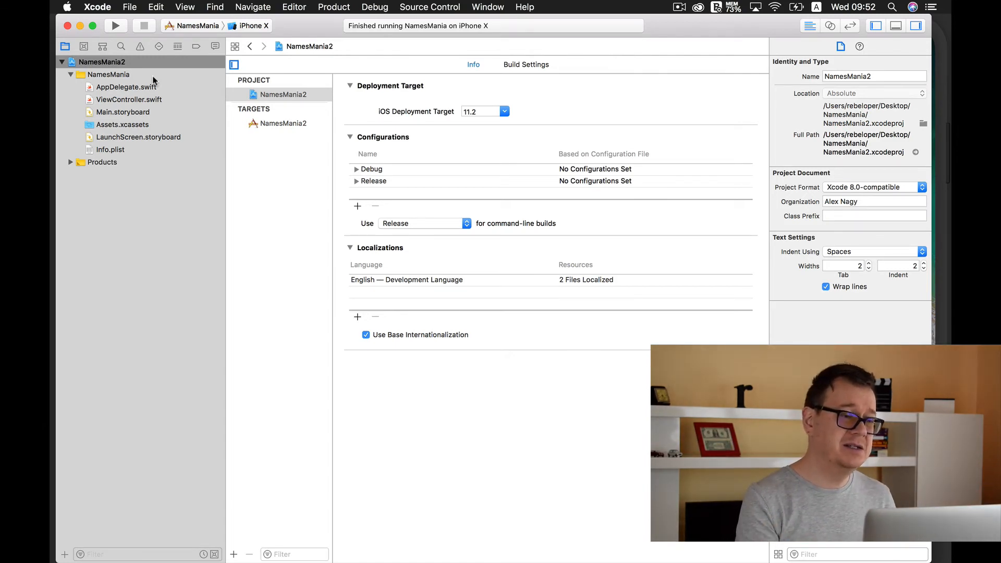
pyautogui.moveTo(271, 115)
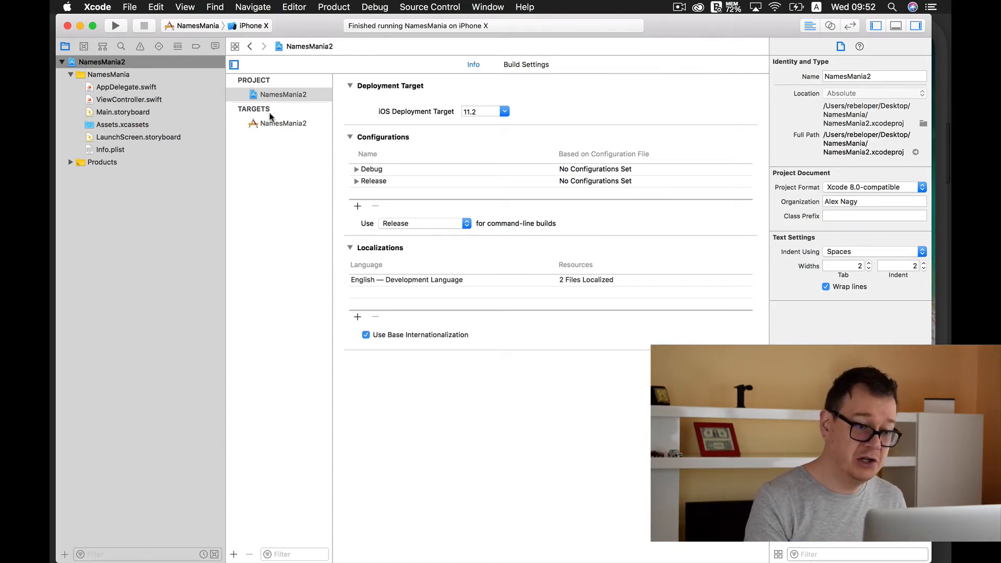
pyautogui.click(283, 123)
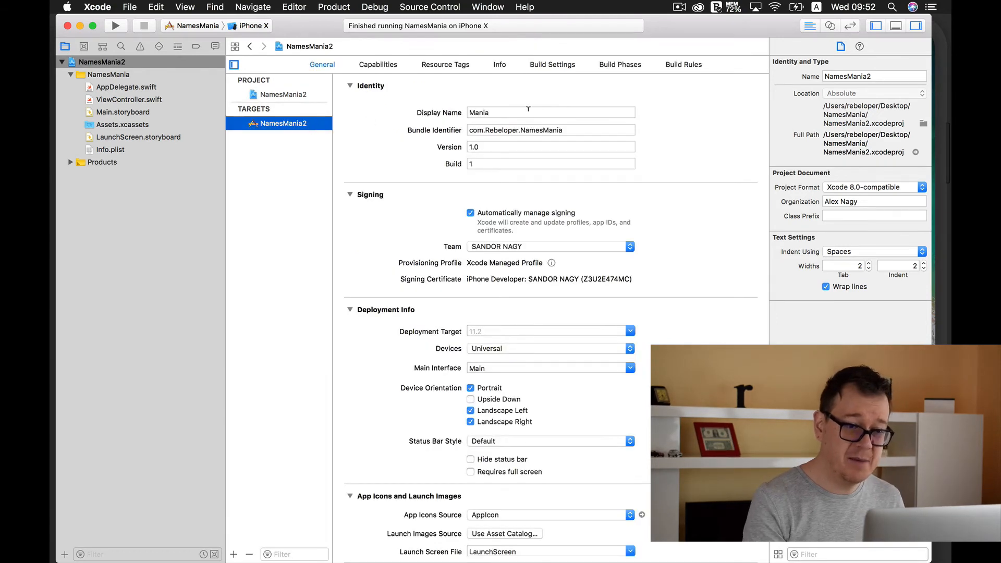
pyautogui.click(551, 112)
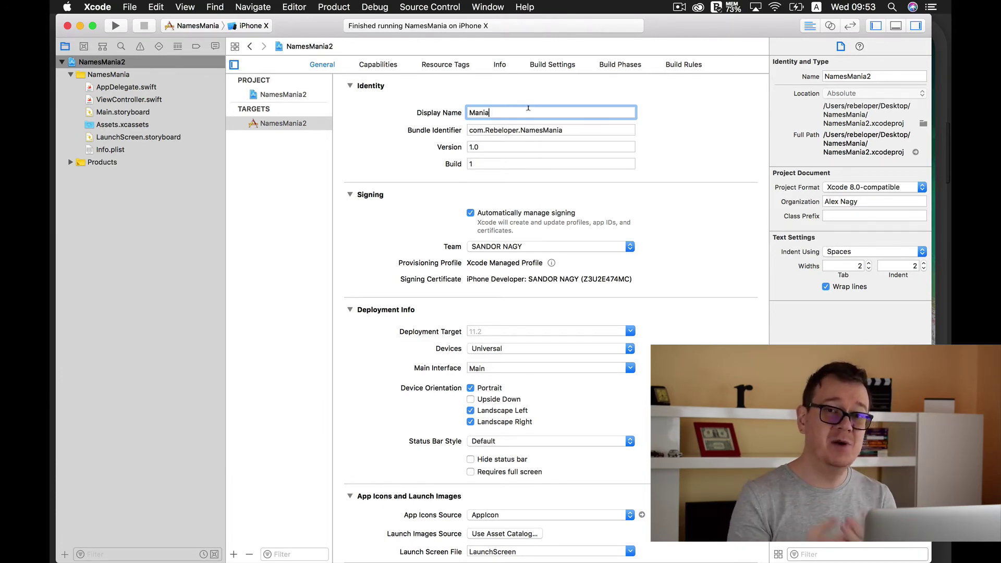
pyautogui.moveTo(72, 185)
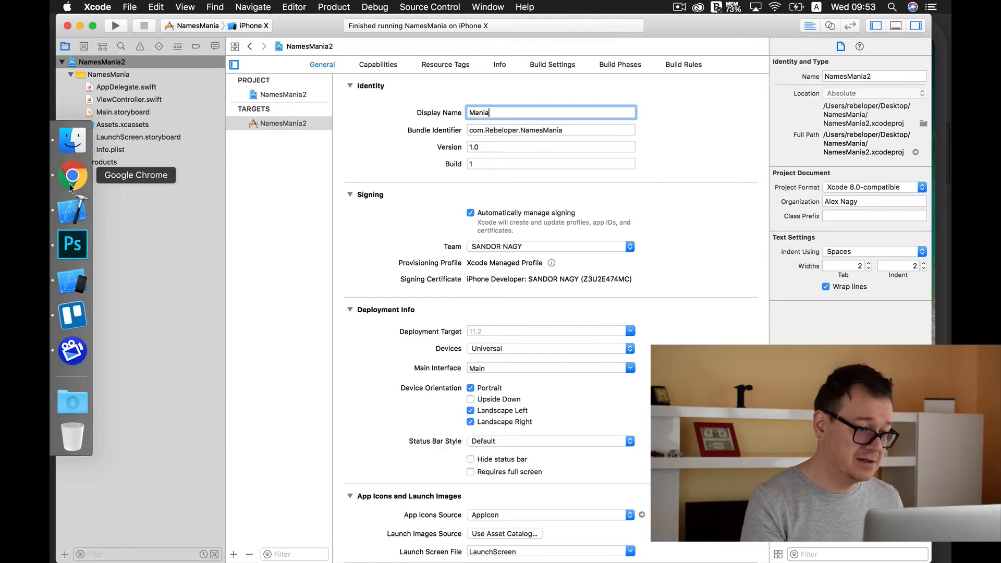
# Step: Switch to Chrome, sign in to iTunes Connect, and go to My Apps
pyautogui.click(72, 172)
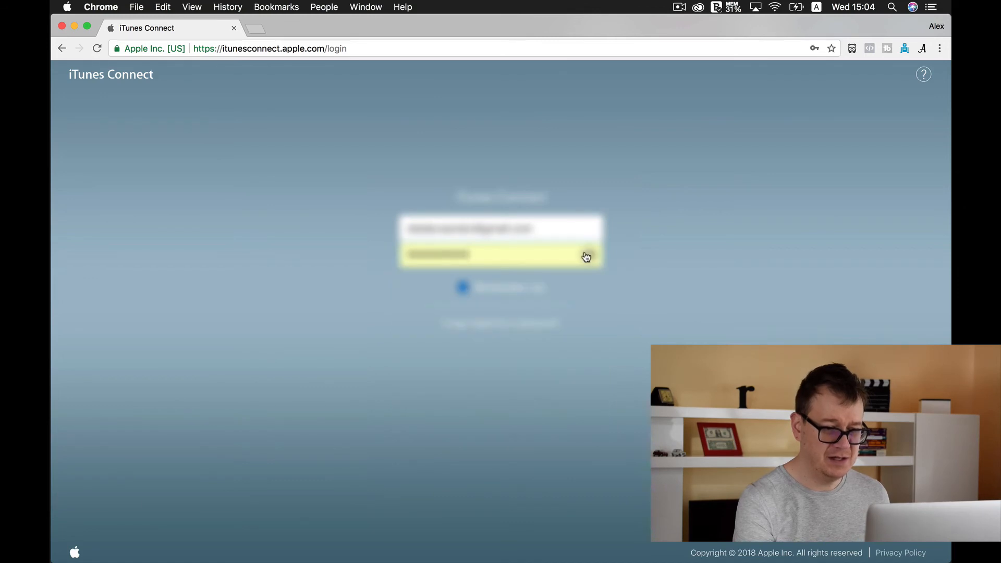
pyautogui.click(586, 256)
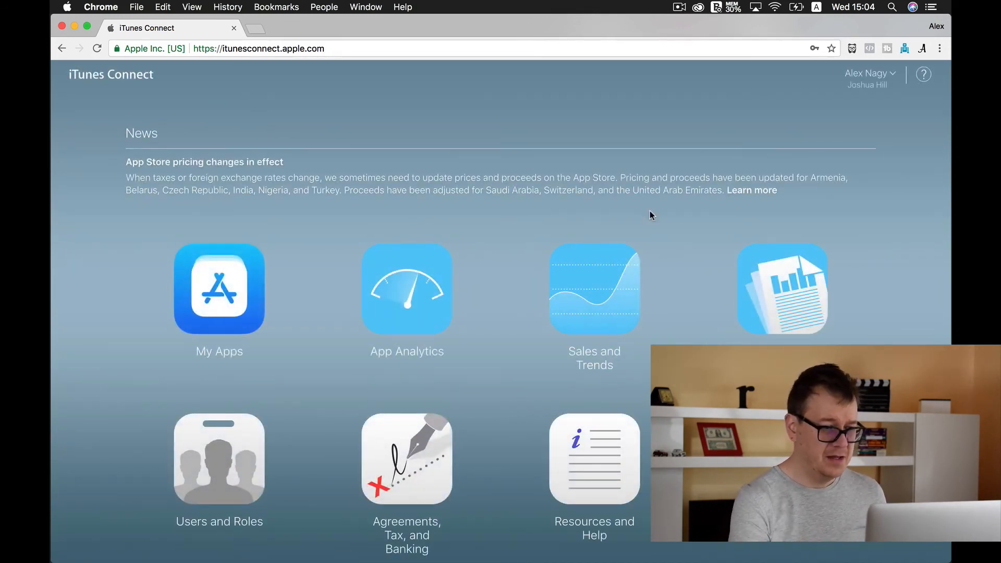
pyautogui.click(869, 73)
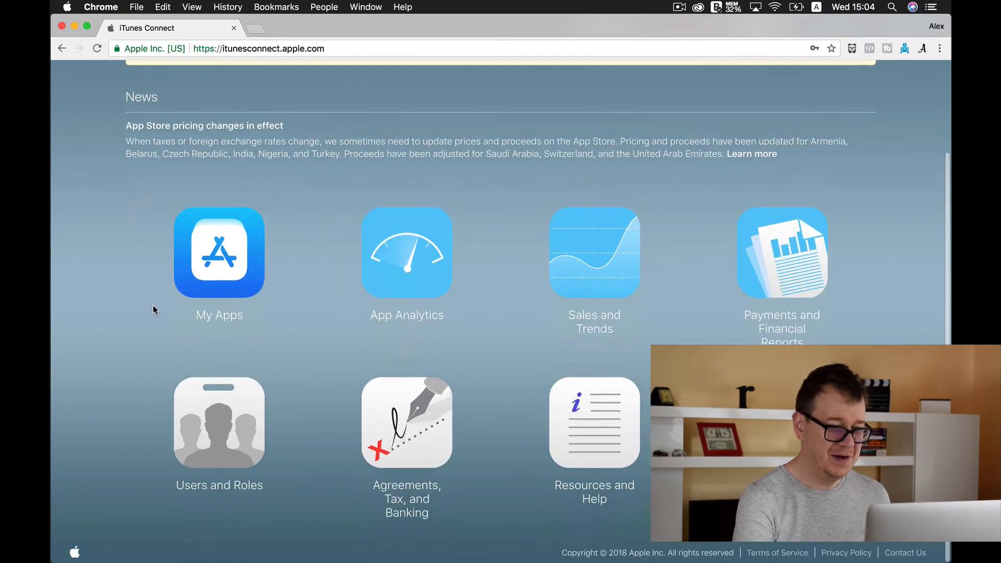
pyautogui.click(219, 253)
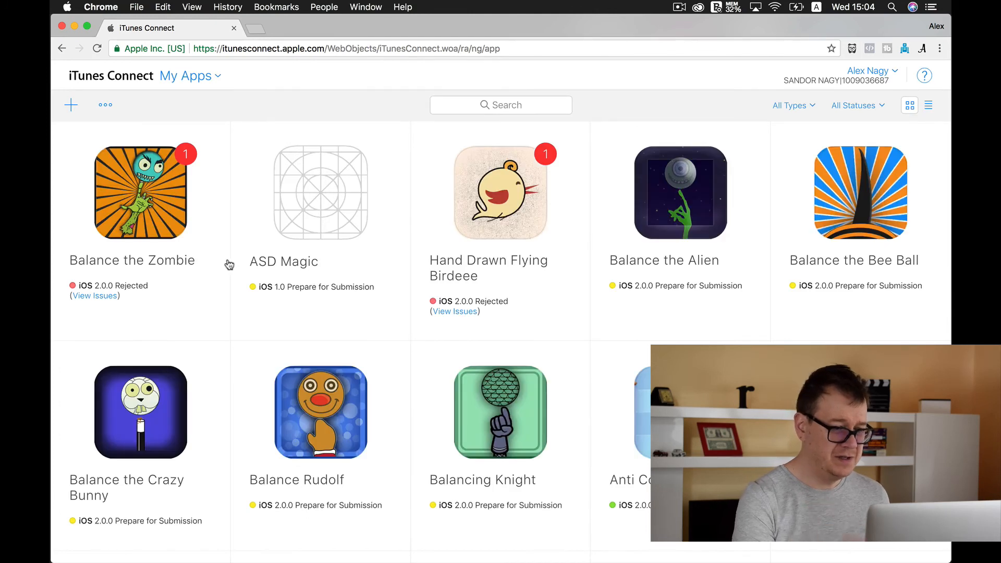
pyautogui.moveTo(288, 268)
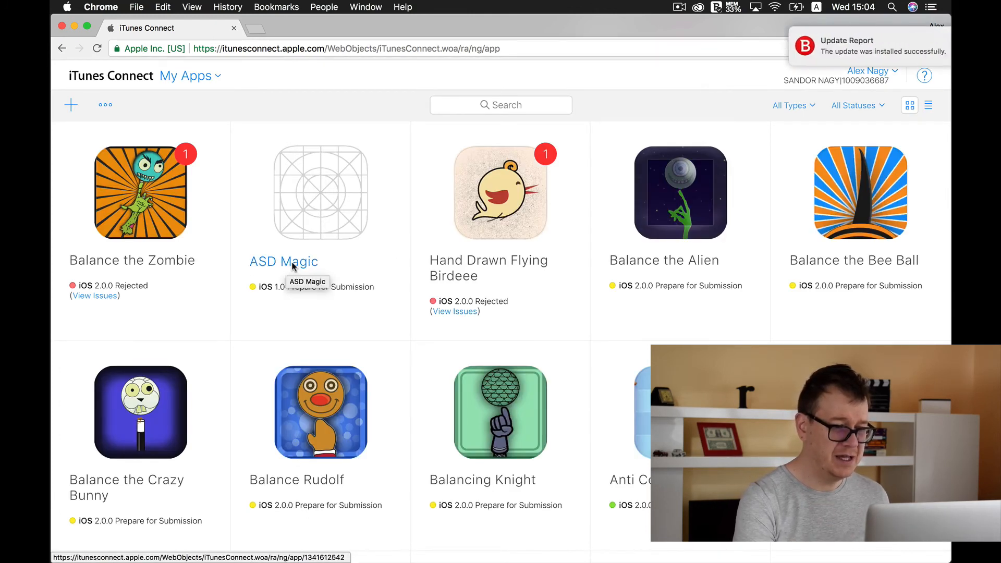
# Step: Open ASD Magic's App Information page from the My Apps grid
pyautogui.click(284, 261)
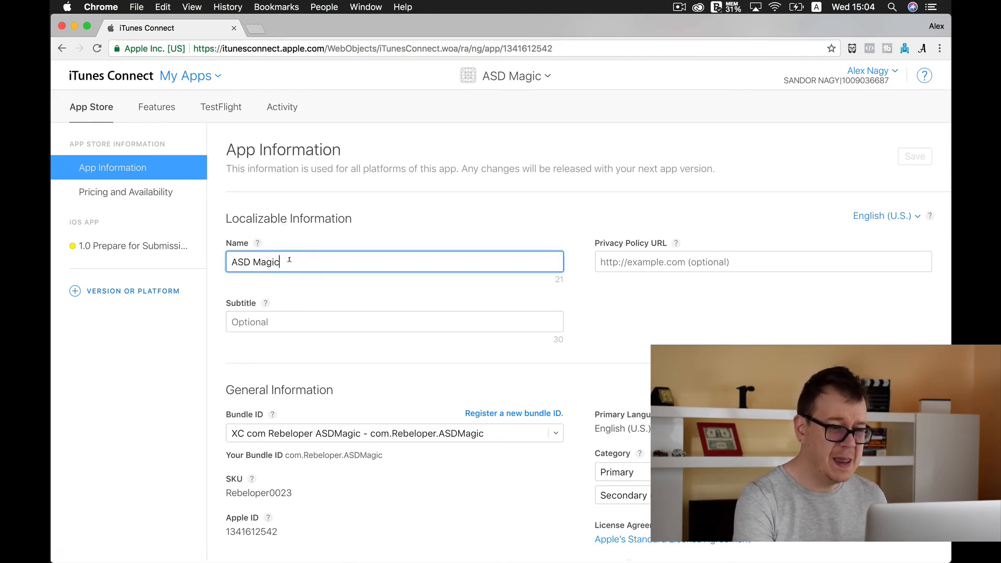
pyautogui.doubleClick(265, 262)
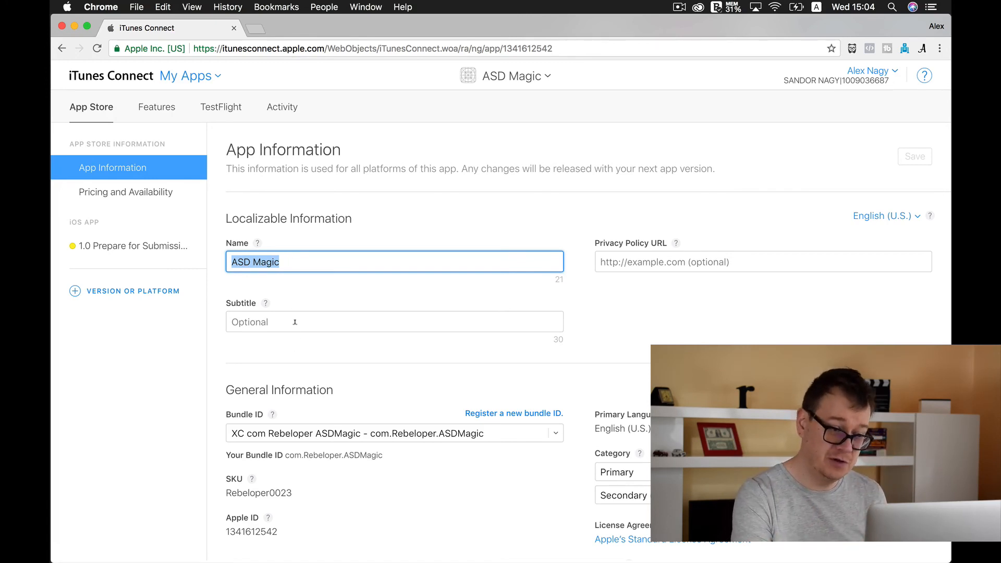
pyautogui.click(394, 322)
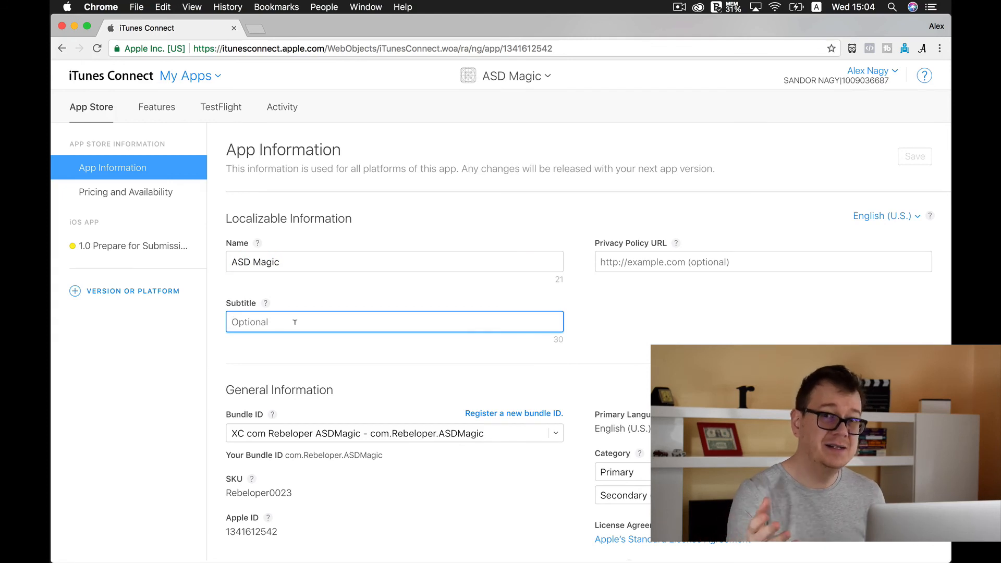